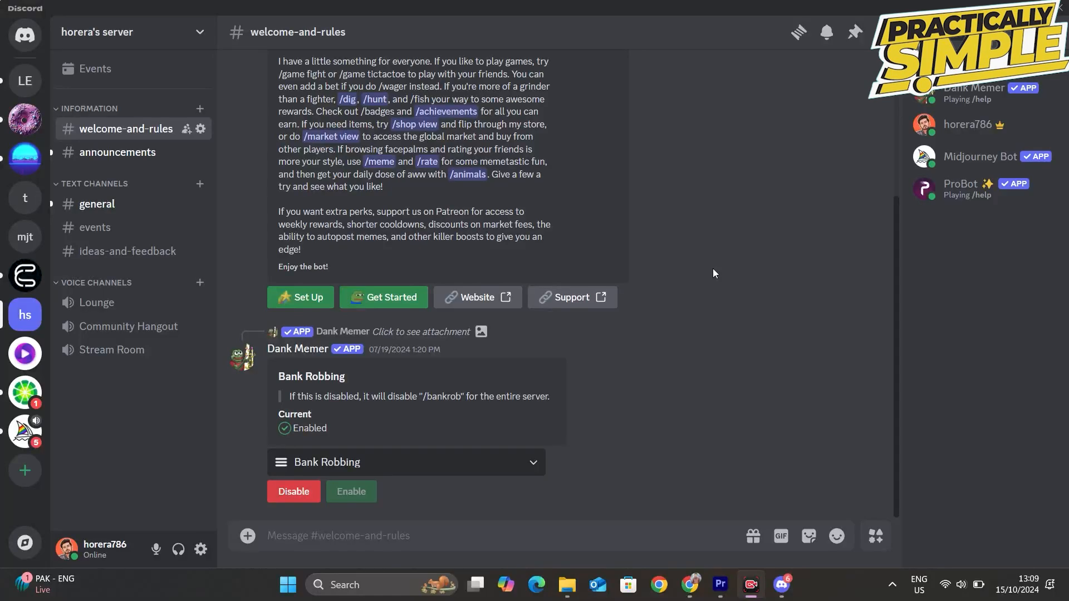
mouse_move(510, 333)
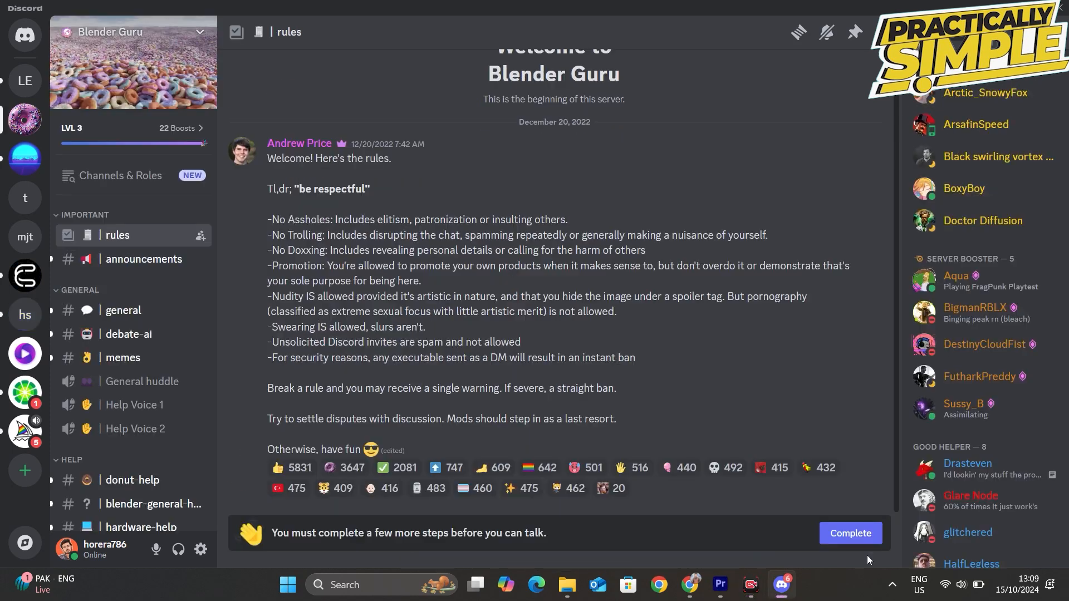
mouse_move(287, 314)
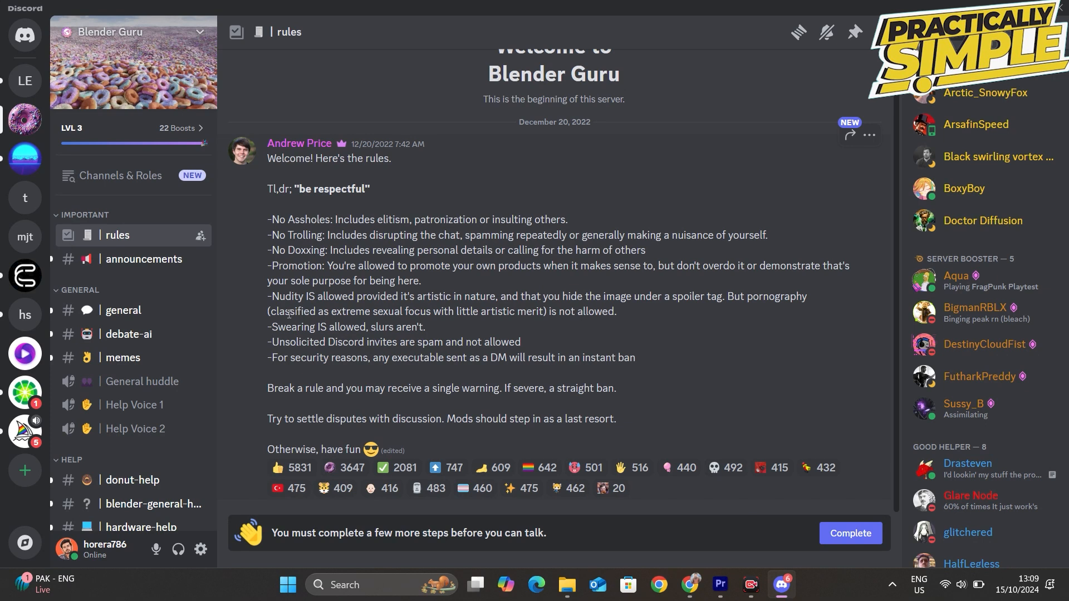
Switch to the addons channel under Community Resources and browse its add-on posts.
scroll(down, 3)
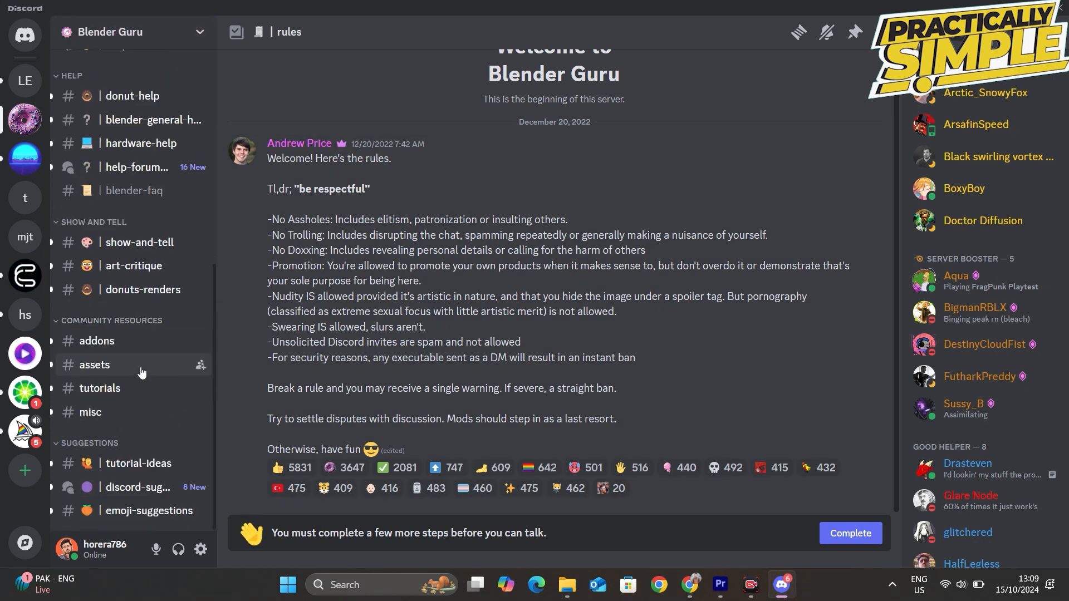
mouse_move(316, 395)
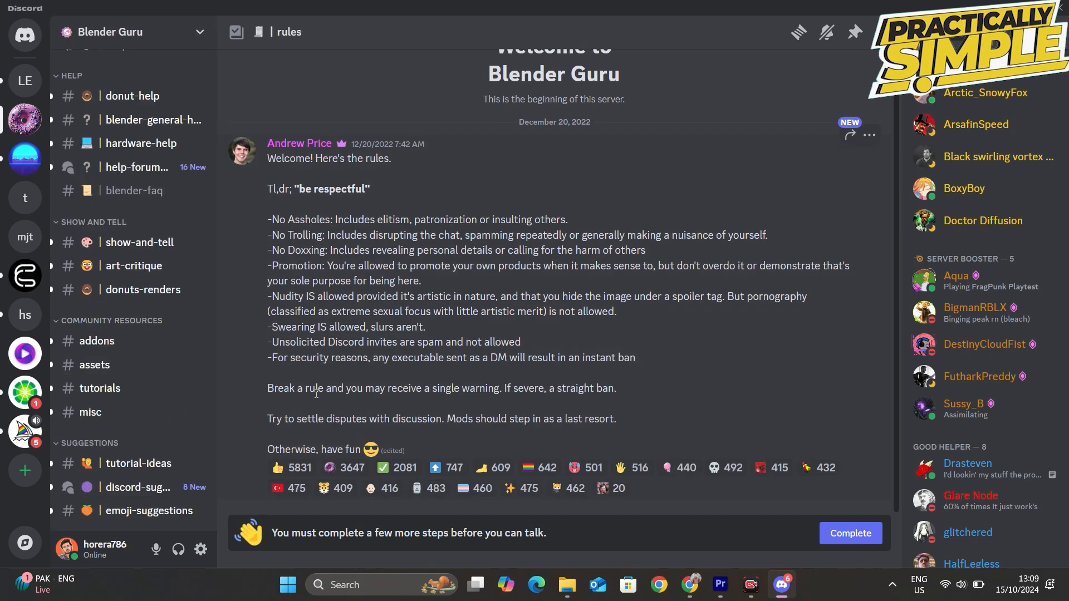
click(96, 341)
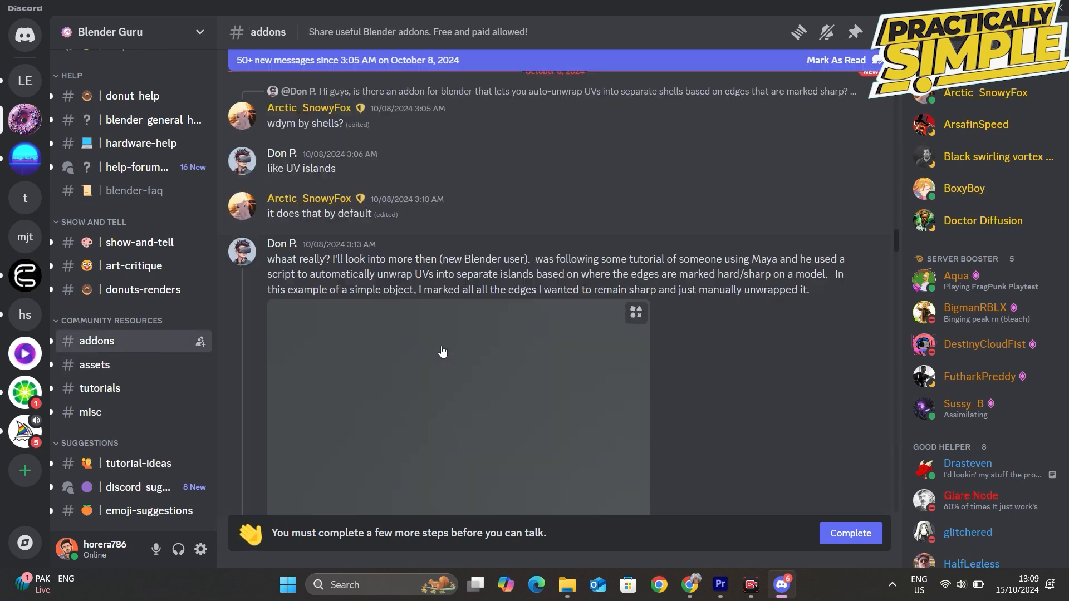
scroll(down, 3)
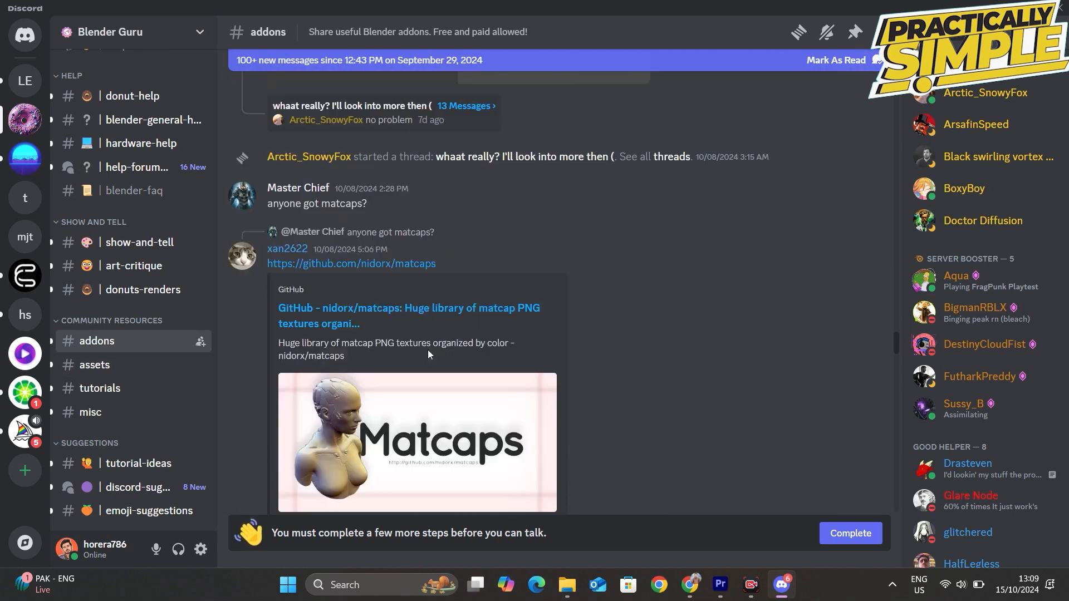
scroll(down, 3)
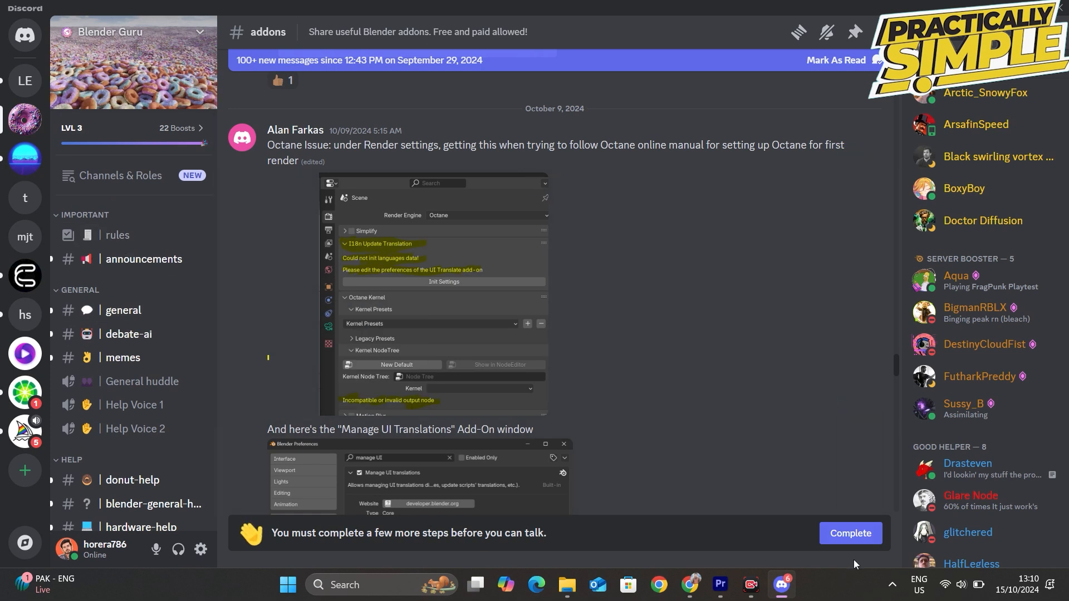
mouse_move(123, 190)
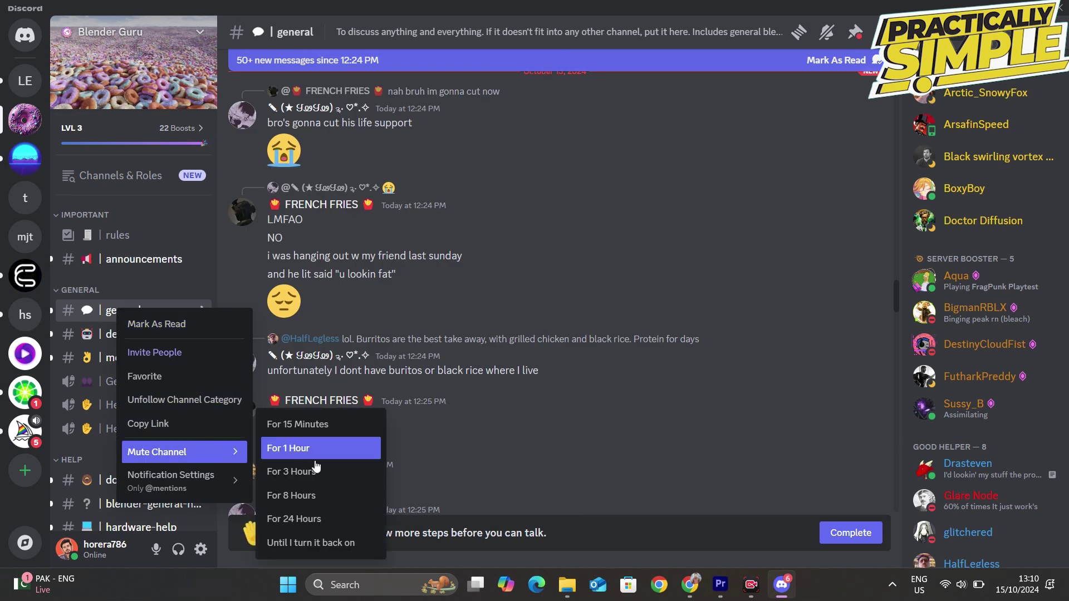
mouse_move(307, 447)
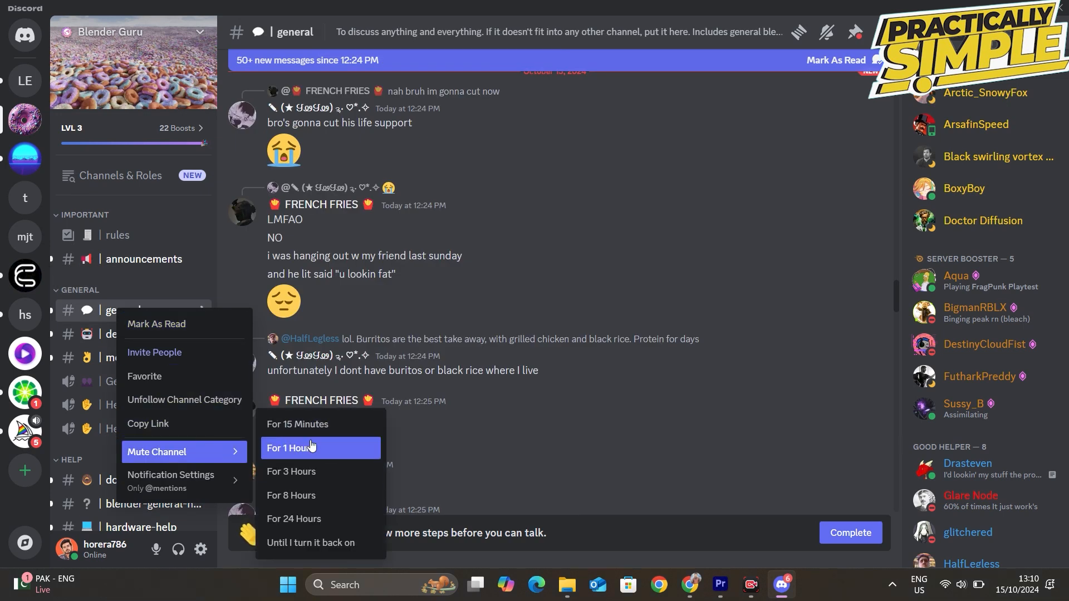
mouse_move(316, 502)
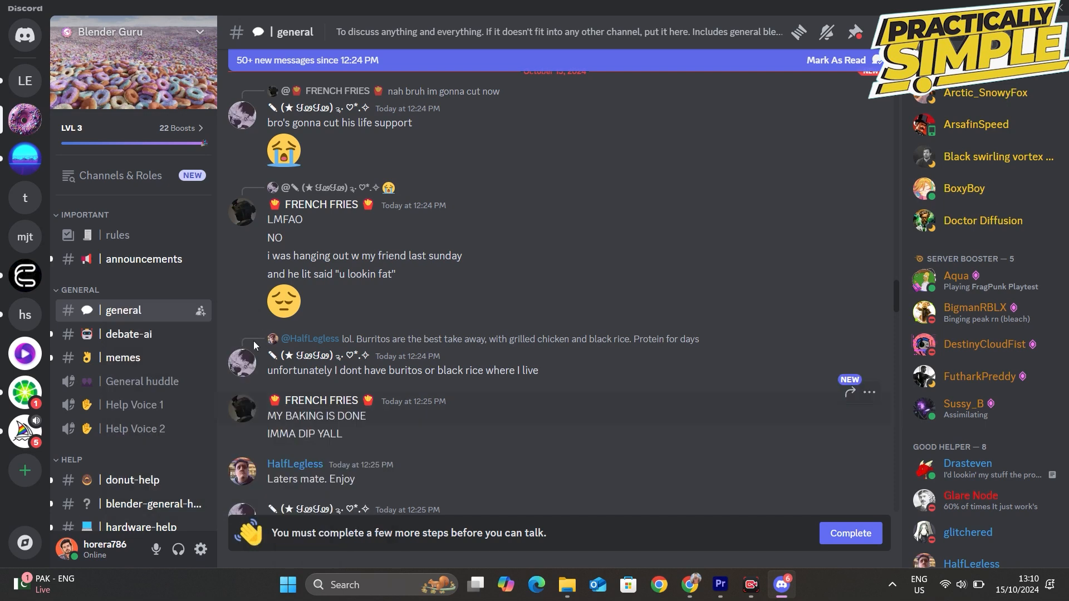
mouse_move(169, 352)
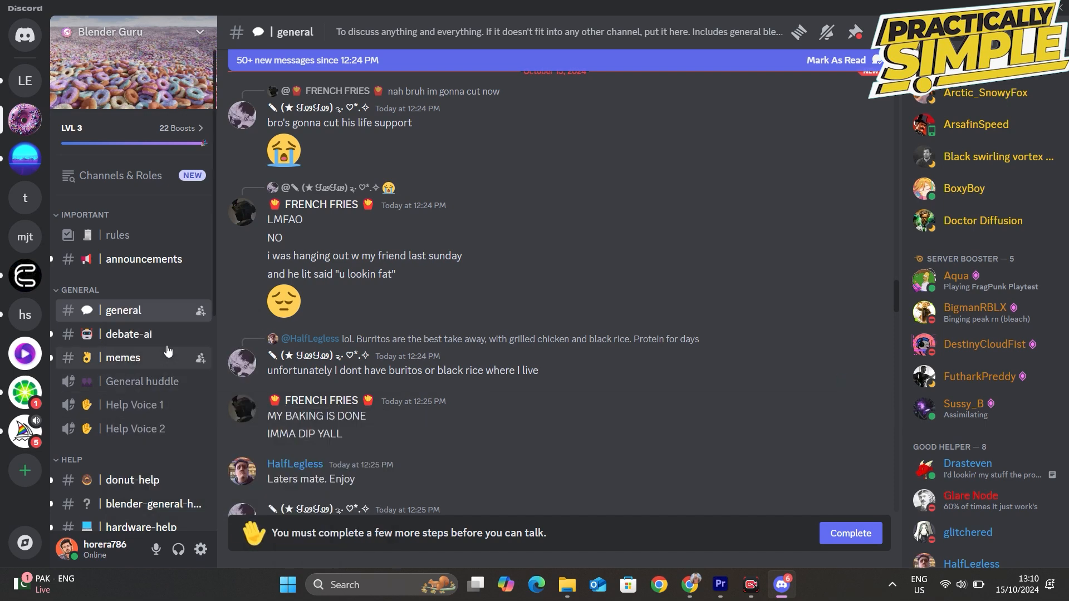
mouse_move(377, 361)
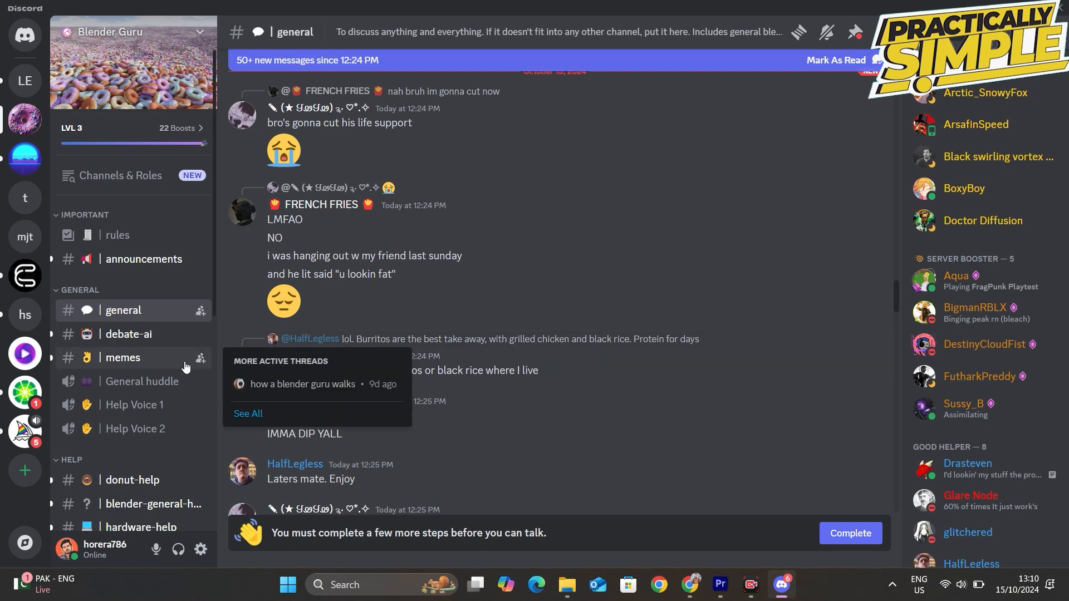
Scroll through the recent conversation in the general channel.
scroll(down, 3)
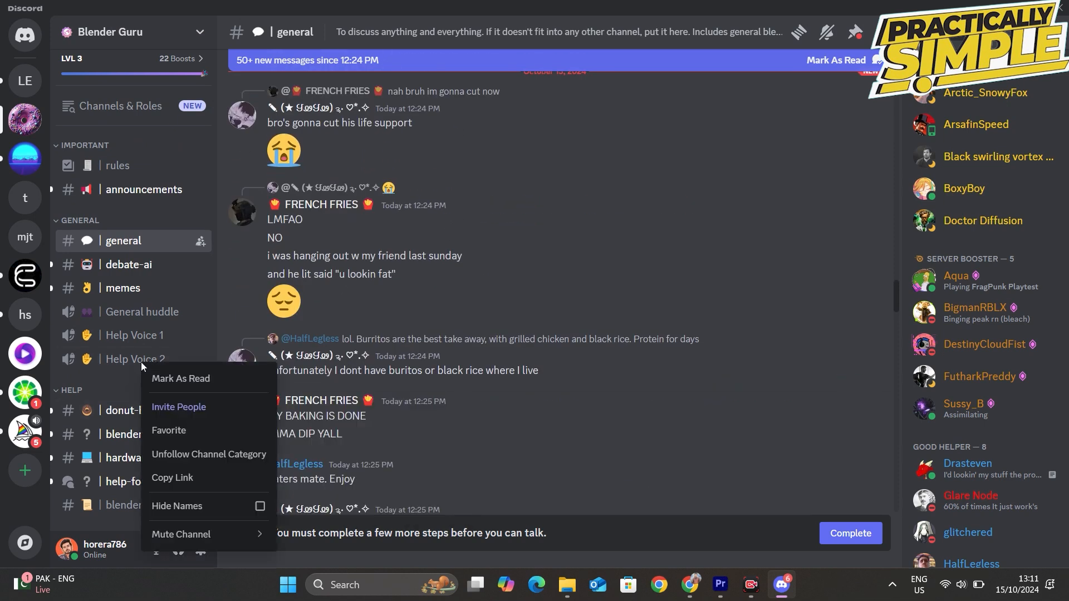
mouse_move(208, 454)
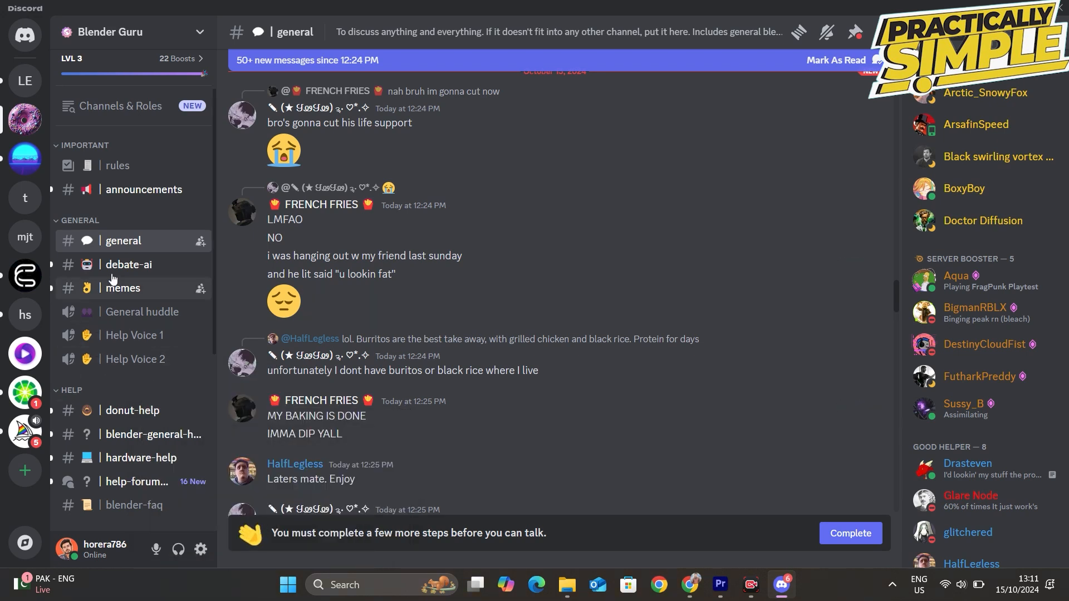
Mute the debate-ai channel from its context menu so it greys out in the list.
right_click(122, 287)
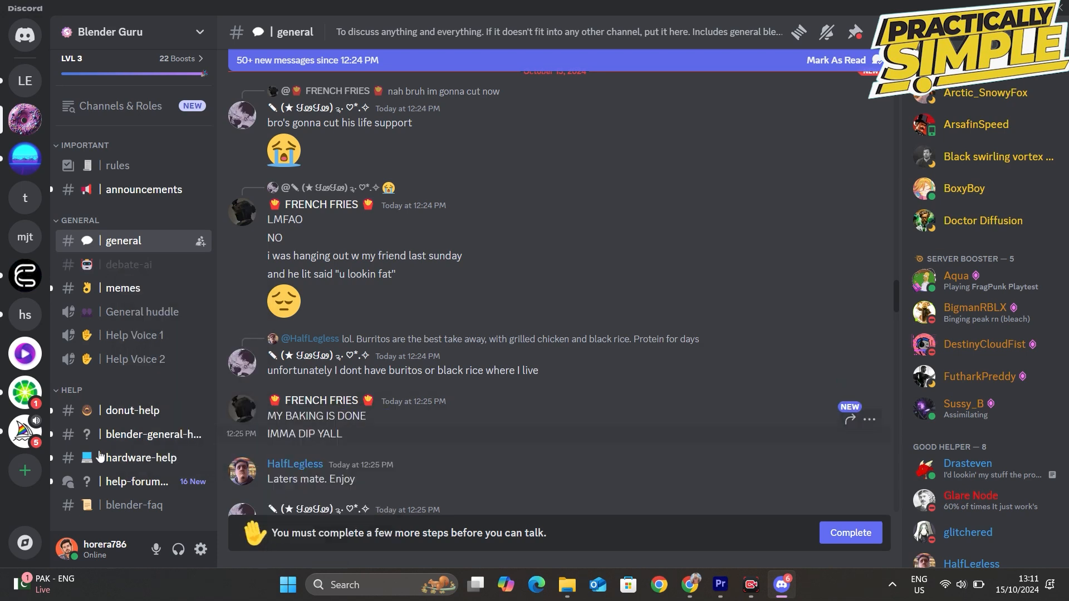
scroll(down, 3)
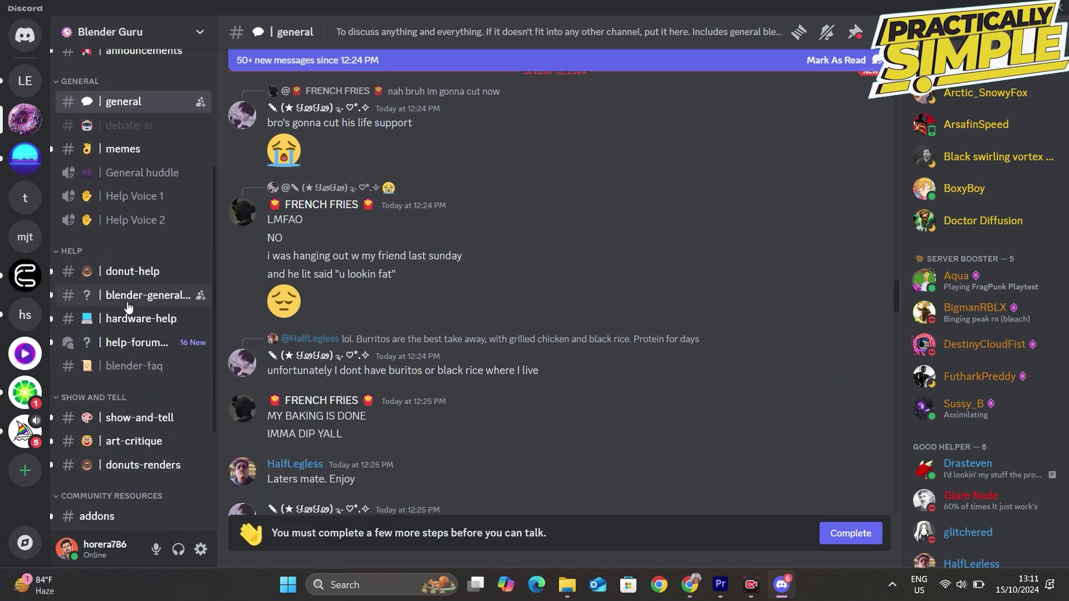
Switch to the donut-help channel and browse members' tutorial help requests.
click(132, 271)
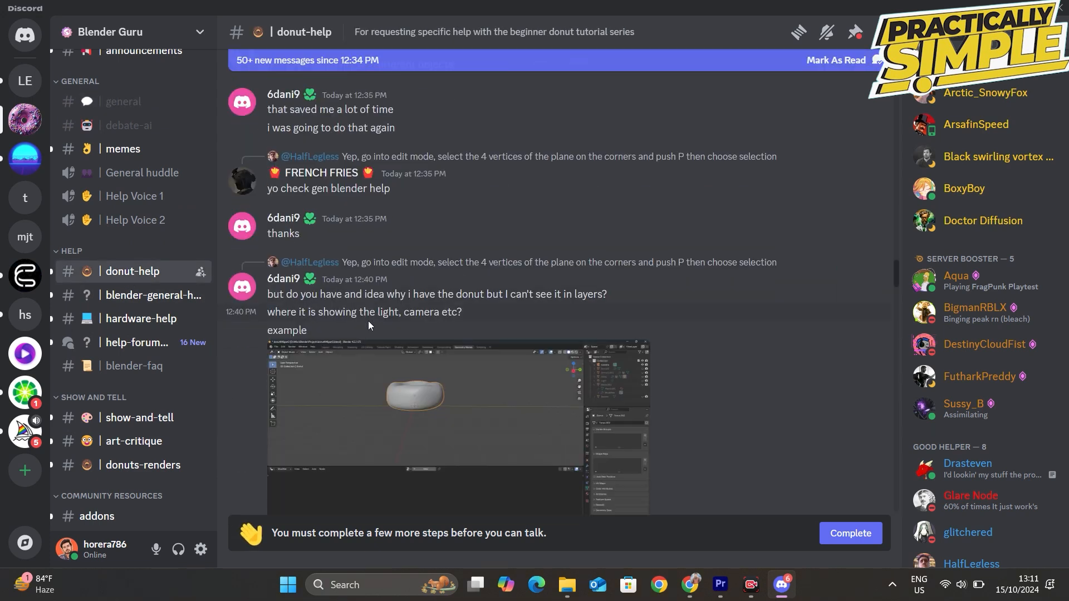
scroll(down, 3)
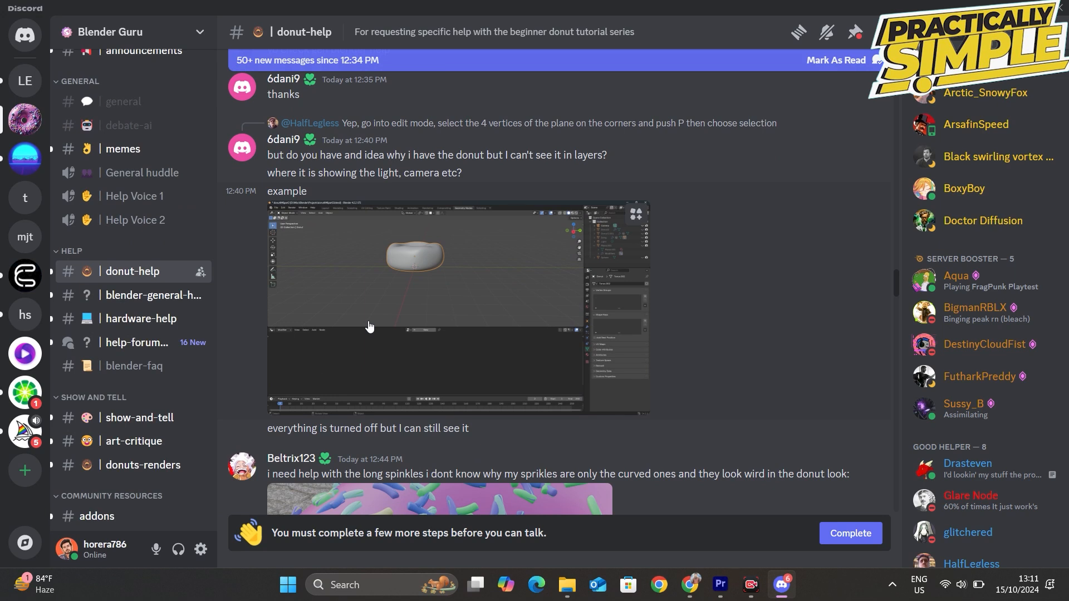
scroll(down, 3)
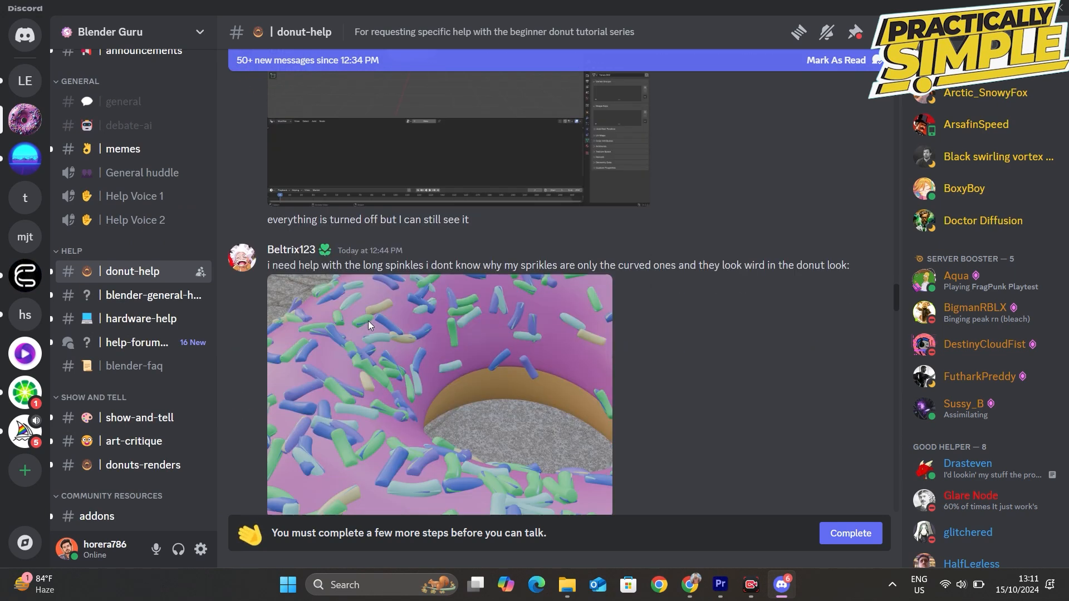
scroll(down, 3)
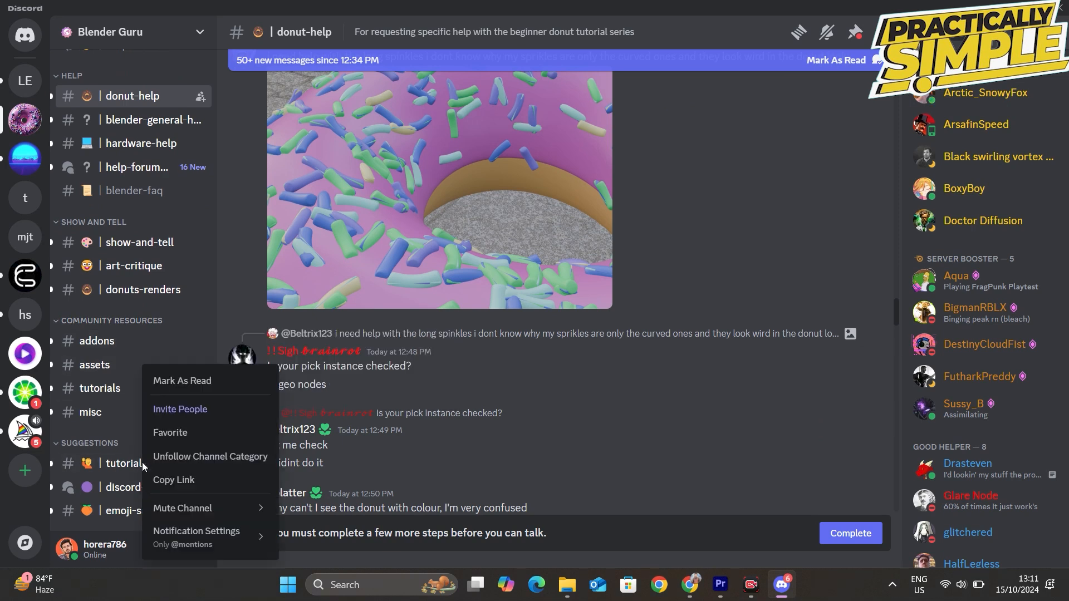
mouse_move(183, 508)
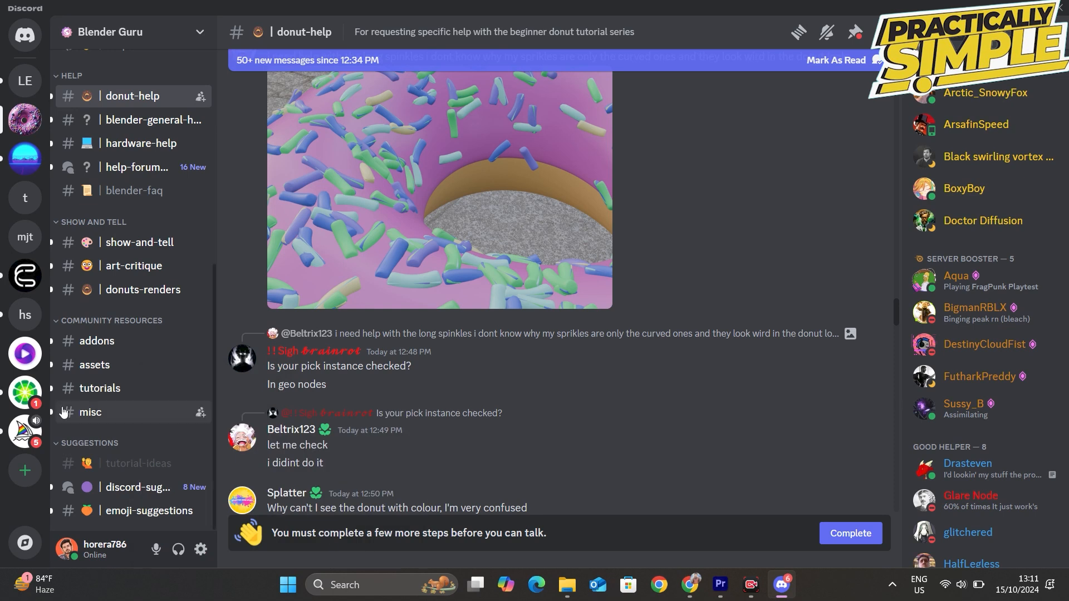
mouse_move(147, 473)
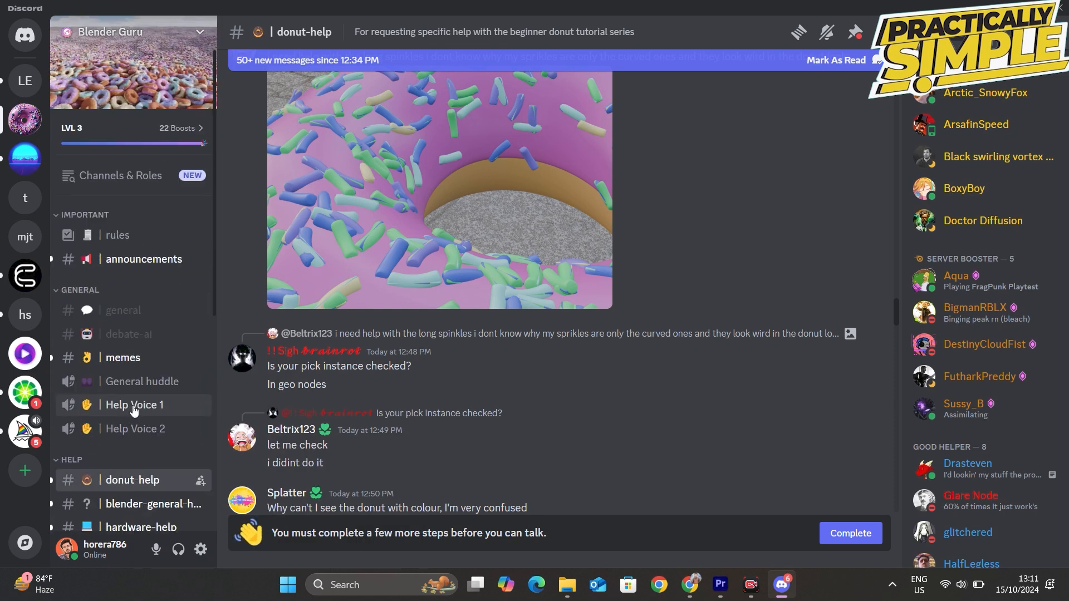
mouse_move(149, 410)
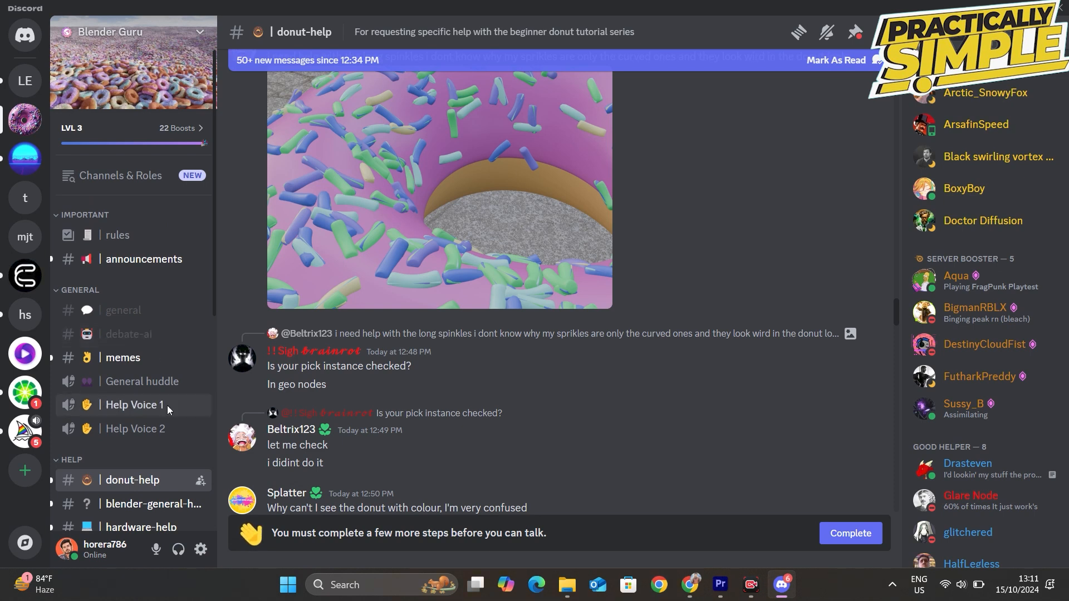
Scroll the sidebar to review the greyed general, debate-ai and tutorial-ideas channels.
scroll(down, 3)
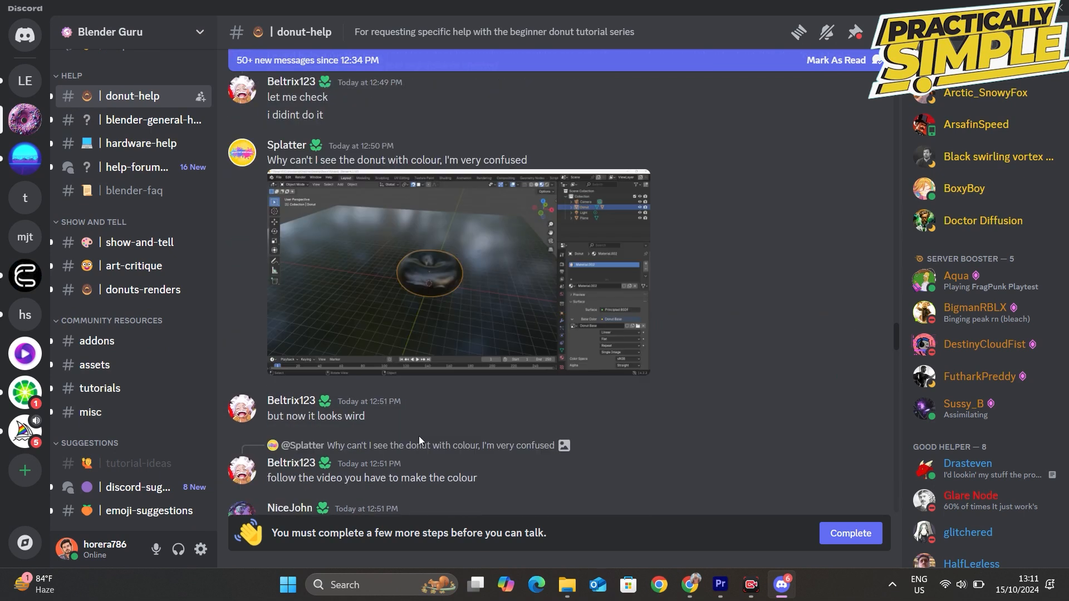
scroll(down, 3)
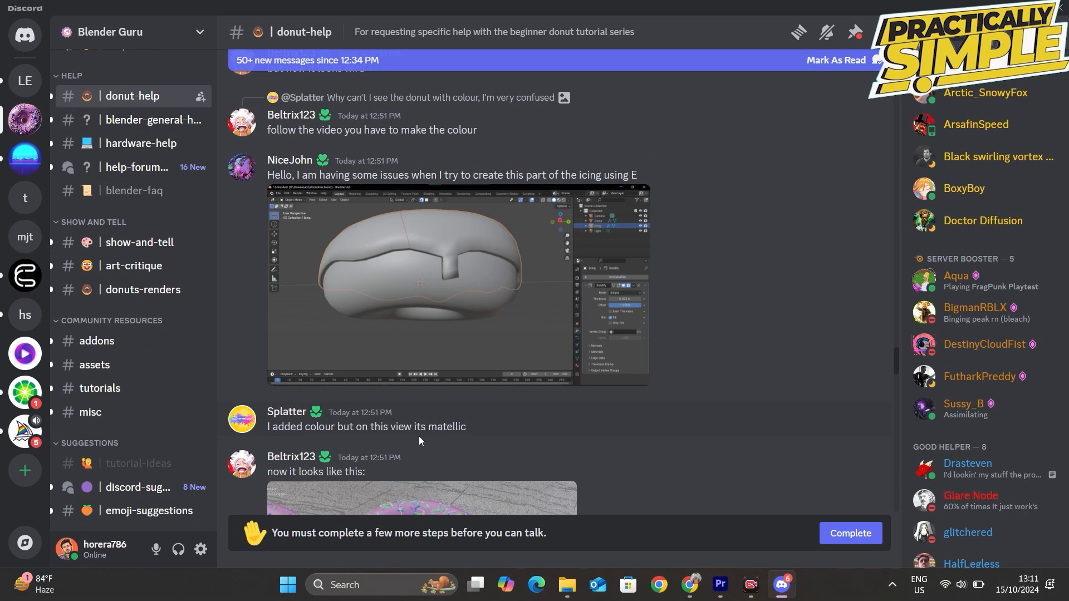
scroll(down, 3)
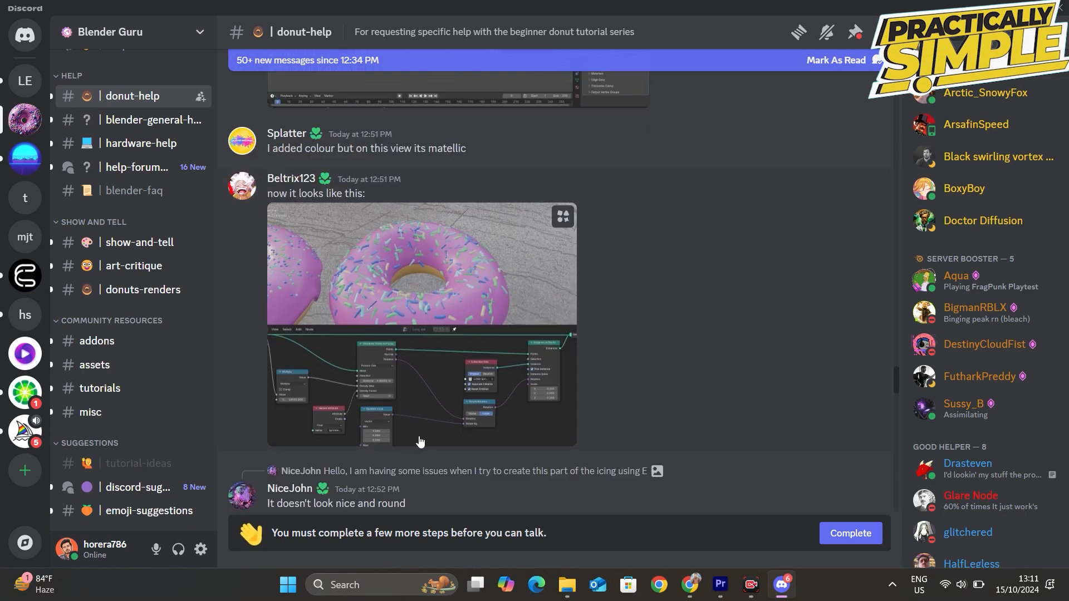
scroll(down, 3)
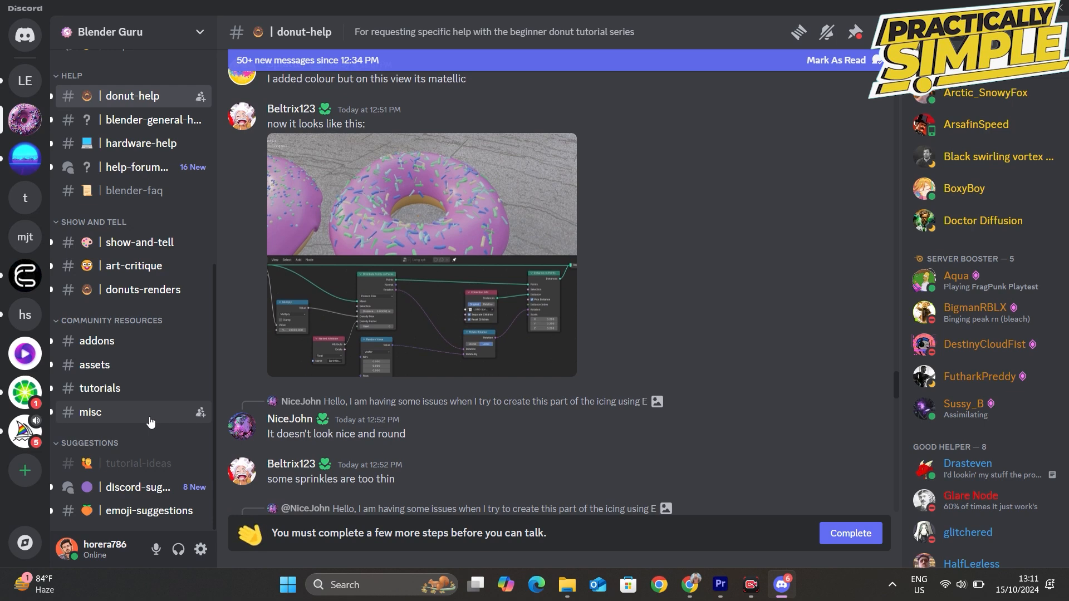
mouse_move(151, 388)
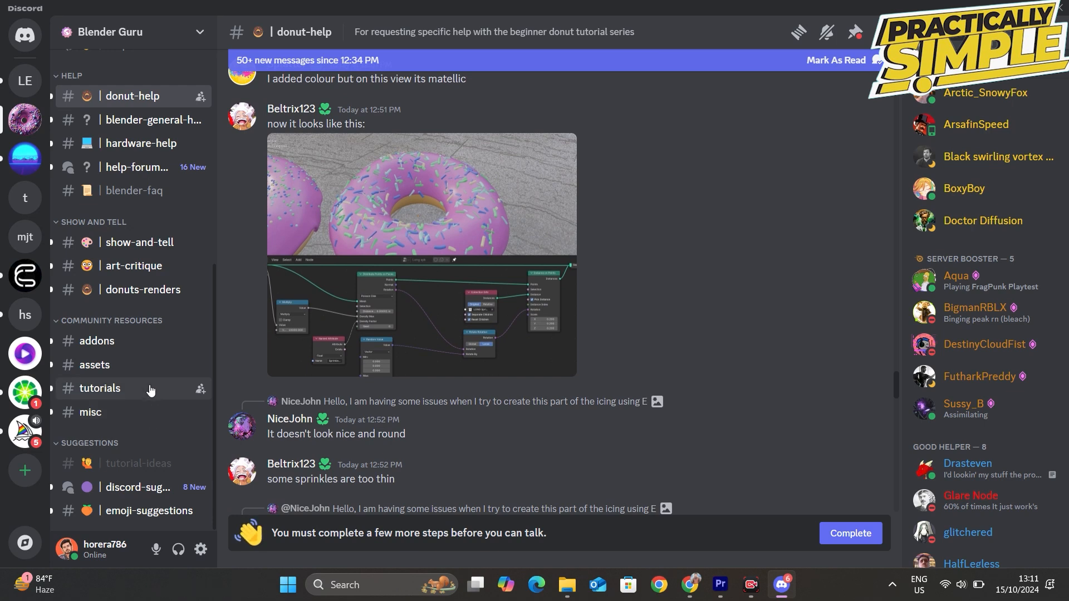
Switch to the tutorials channel and browse its shared Blender tutorial videos.
click(100, 387)
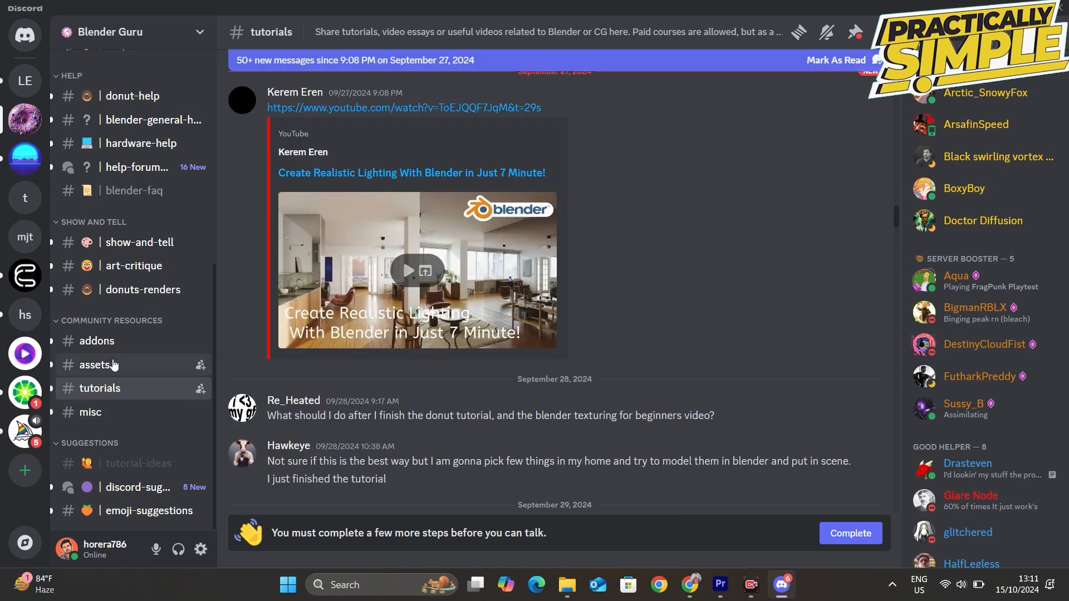
scroll(down, 3)
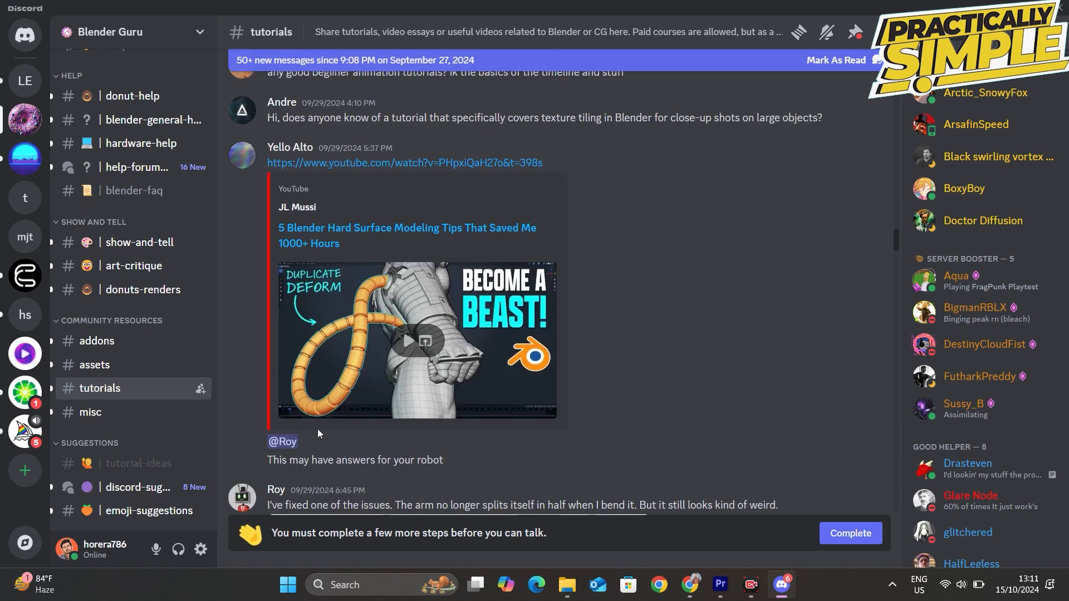
scroll(down, 3)
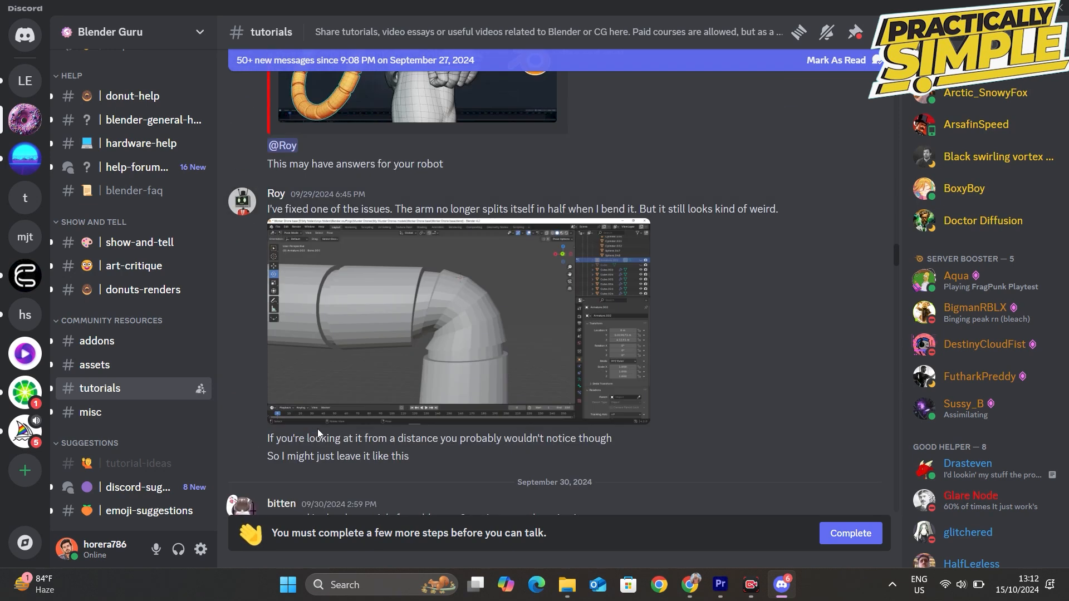